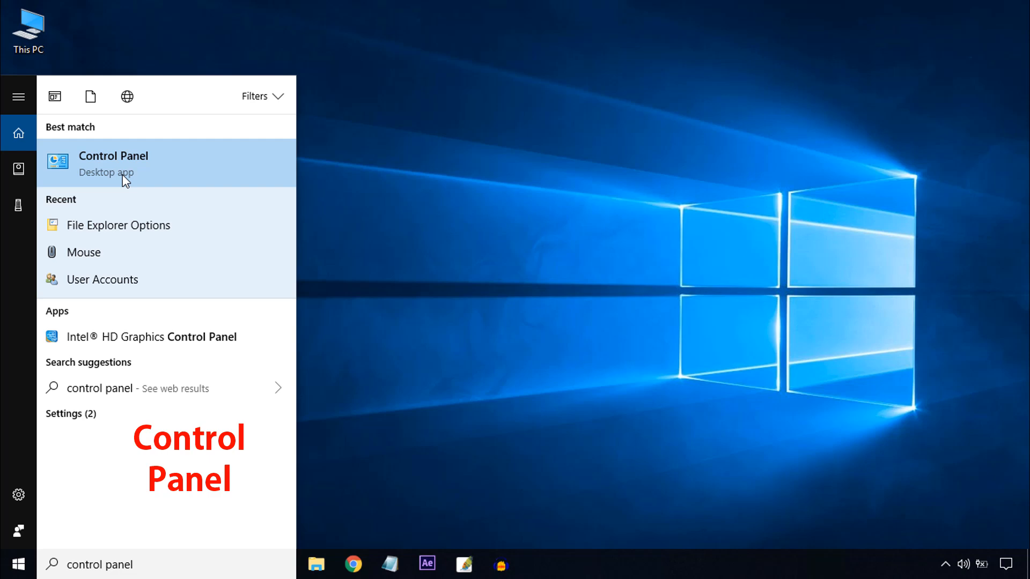
# Step: Go from Control Panel through Appearance and Personalization to File Explorer Options
pyautogui.click(113, 163)
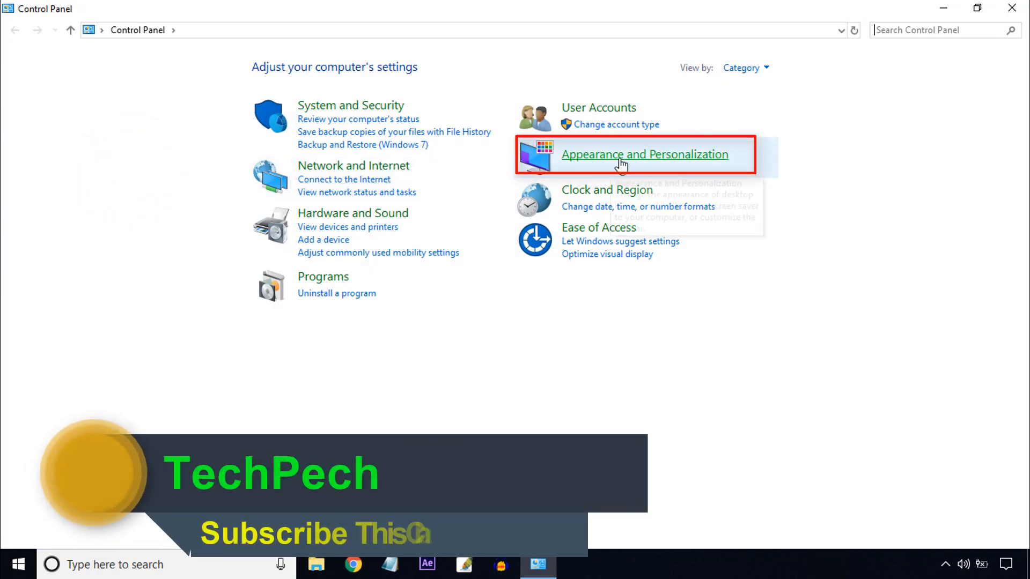
pyautogui.click(644, 154)
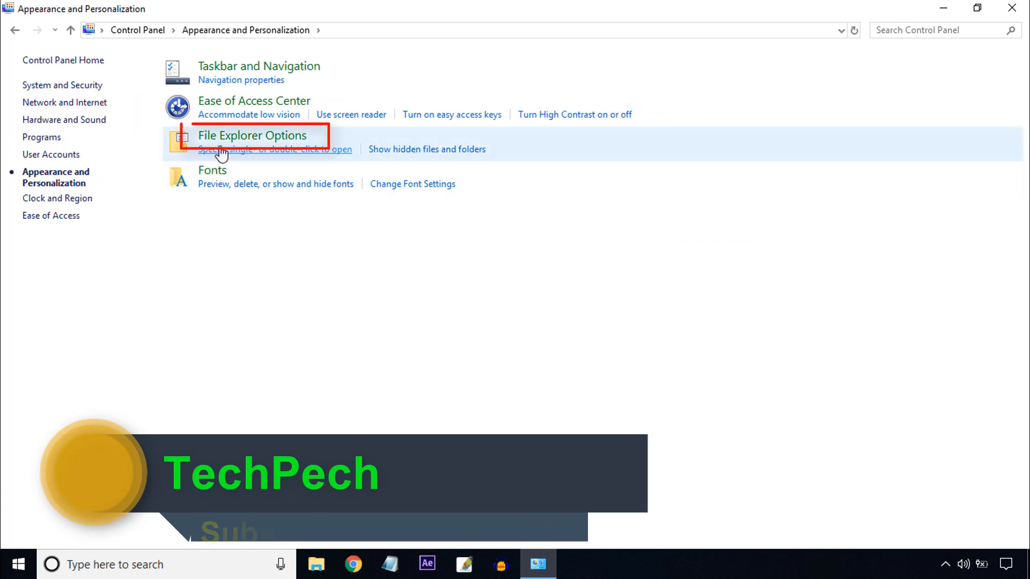
pyautogui.moveTo(252, 134)
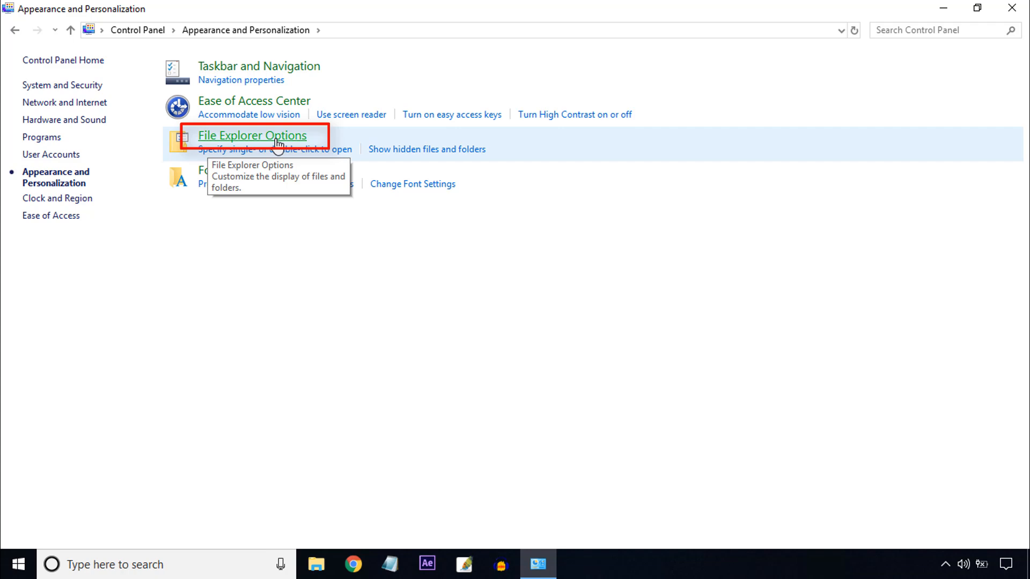
pyautogui.click(251, 136)
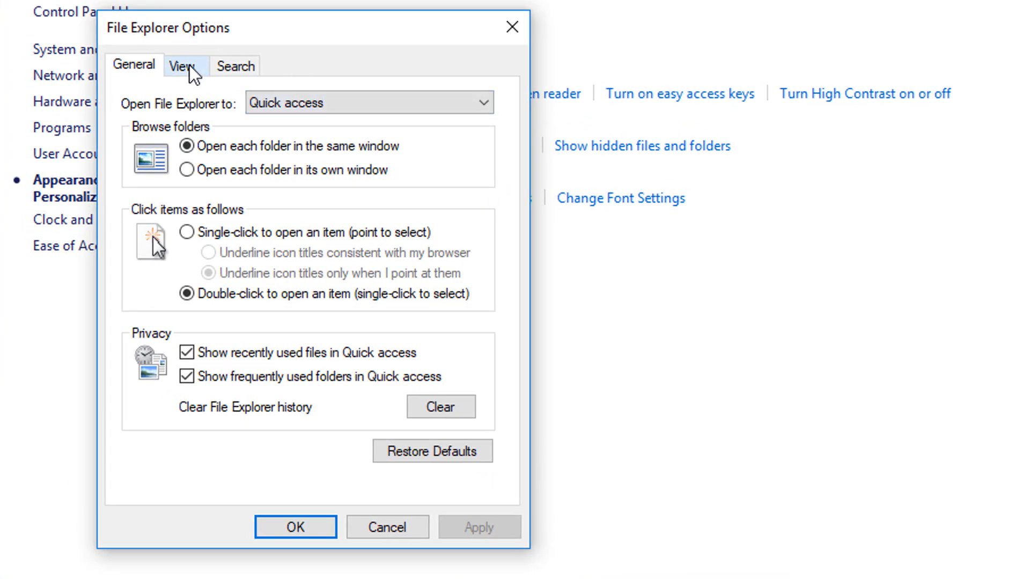
# Step: On the View tab, show hidden files, folders and drives, unhide empty drives, and apply
pyautogui.click(185, 66)
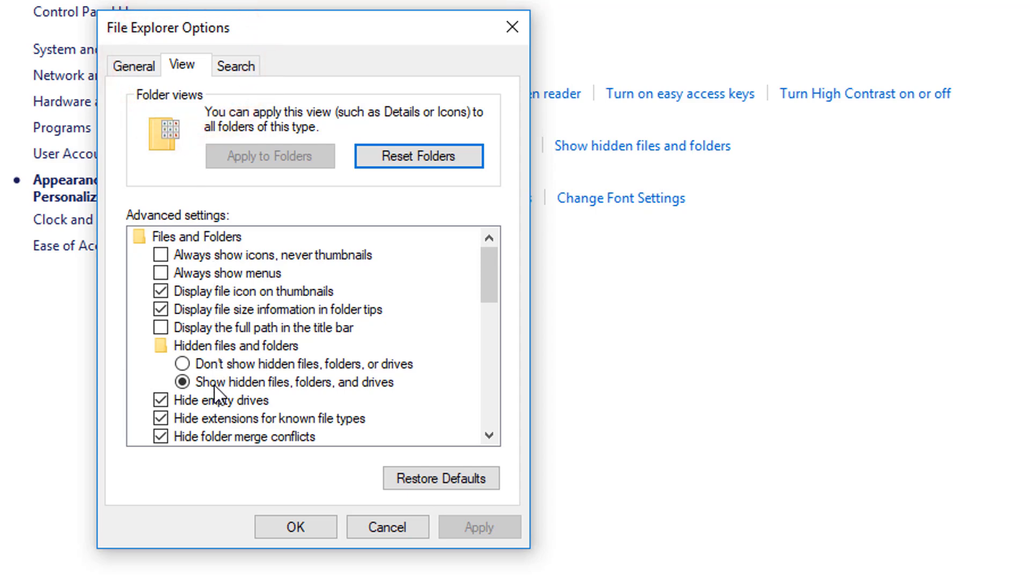
pyautogui.moveTo(250, 394)
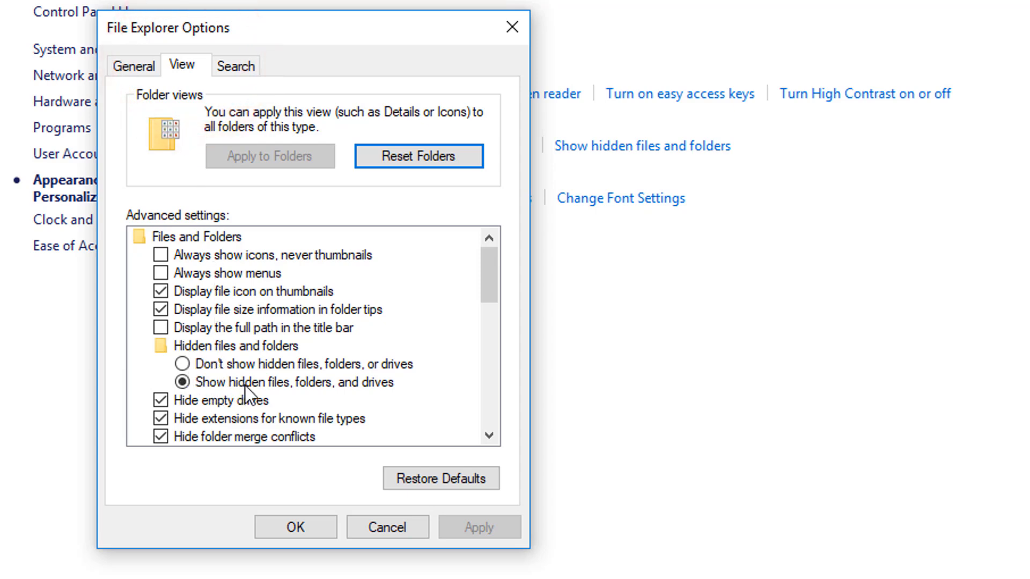
pyautogui.moveTo(220, 387)
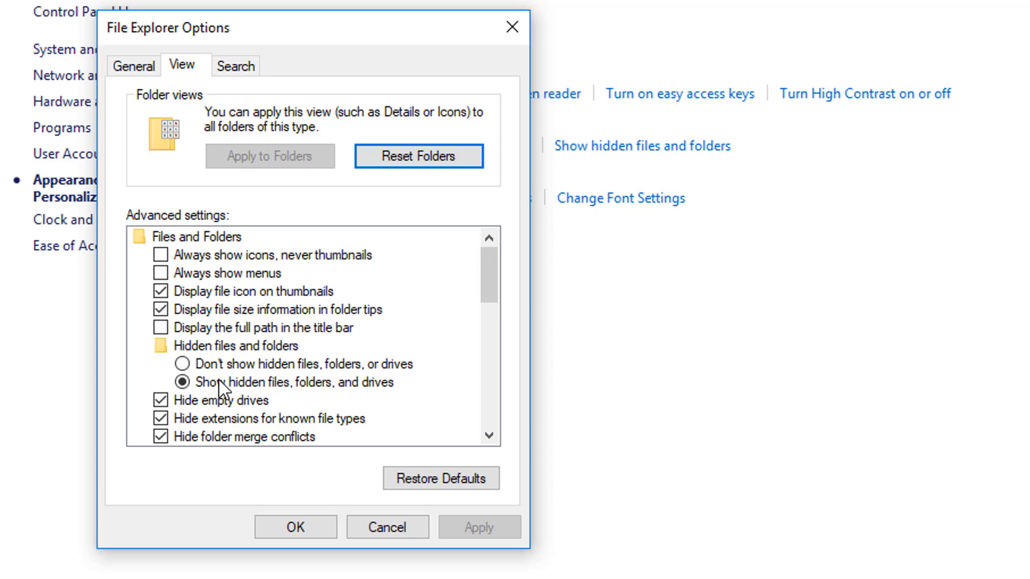
pyautogui.click(182, 382)
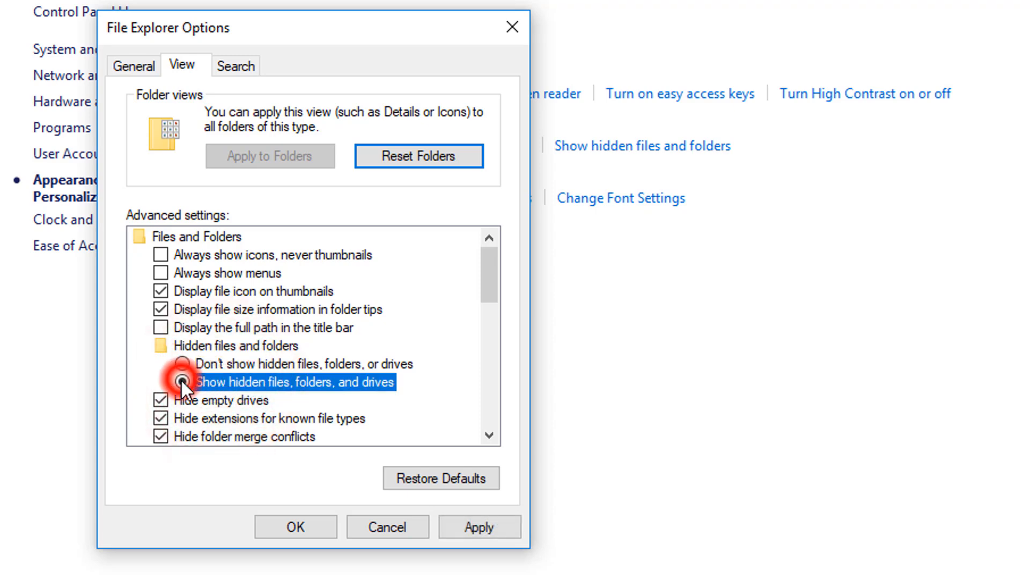
pyautogui.click(161, 401)
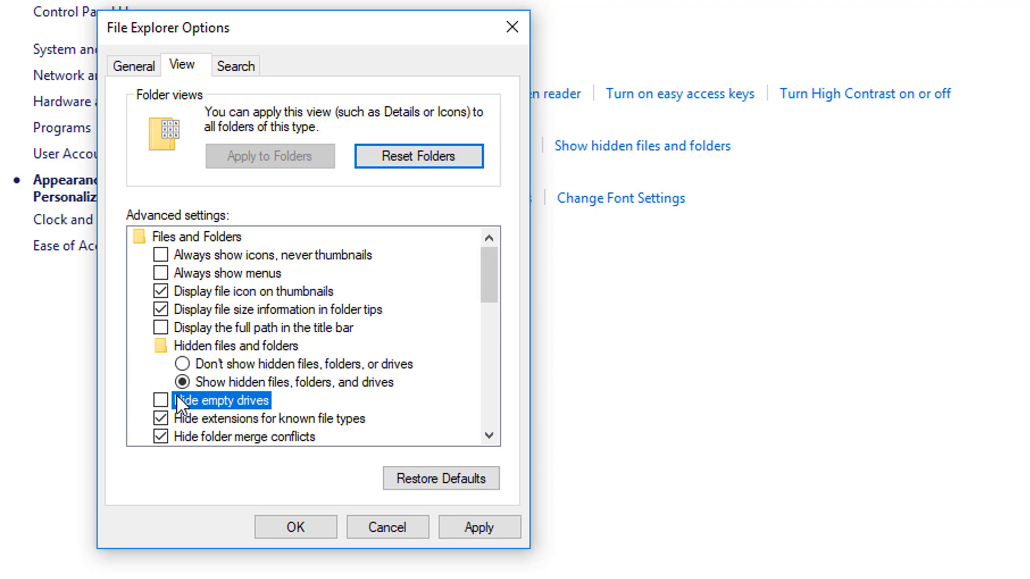
pyautogui.click(479, 526)
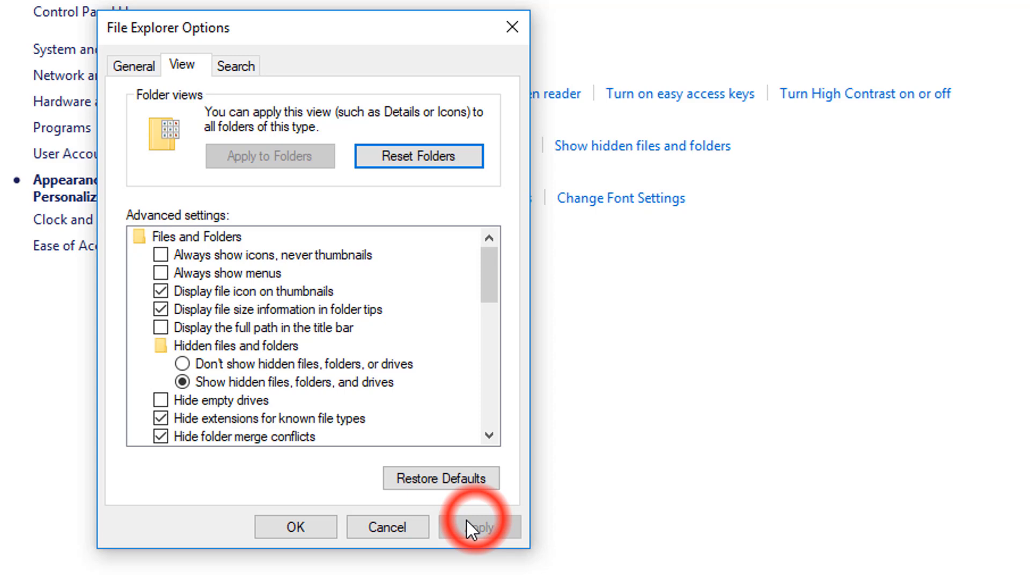
pyautogui.click(295, 527)
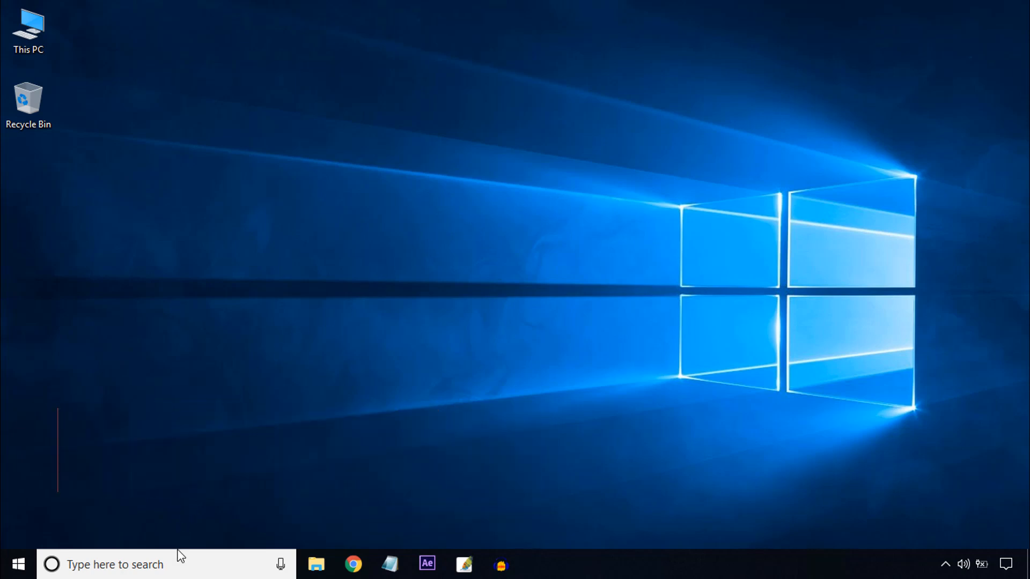
# Step: Search 'device manager' in the taskbar and launch Device Manager
pyautogui.write('d')
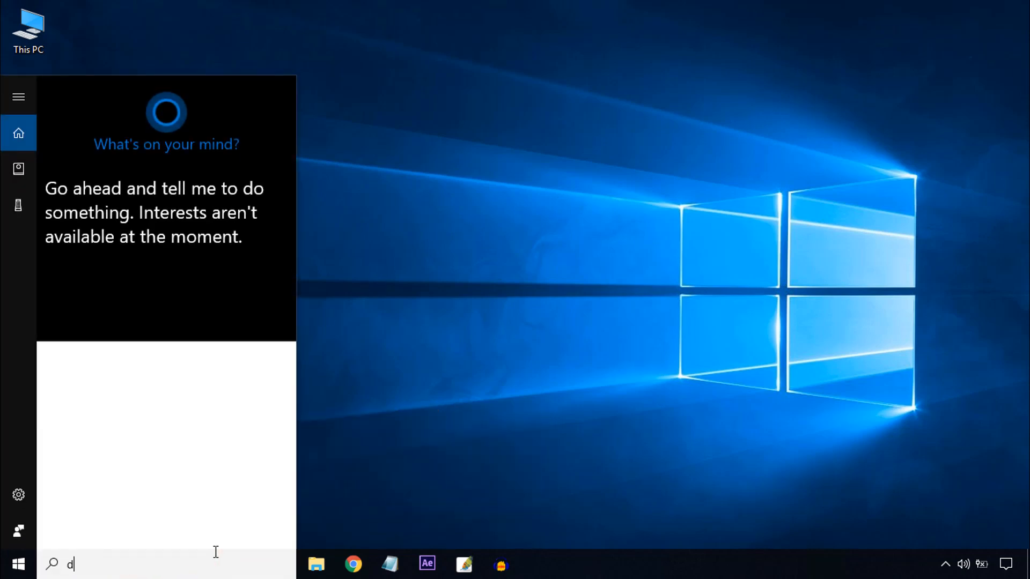
pyautogui.write('evice manager')
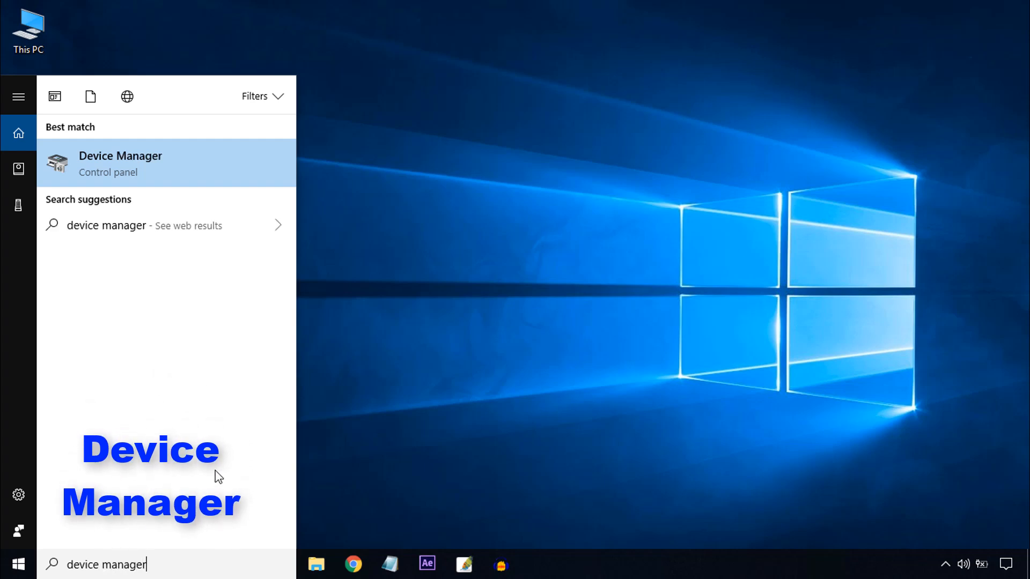
pyautogui.click(121, 163)
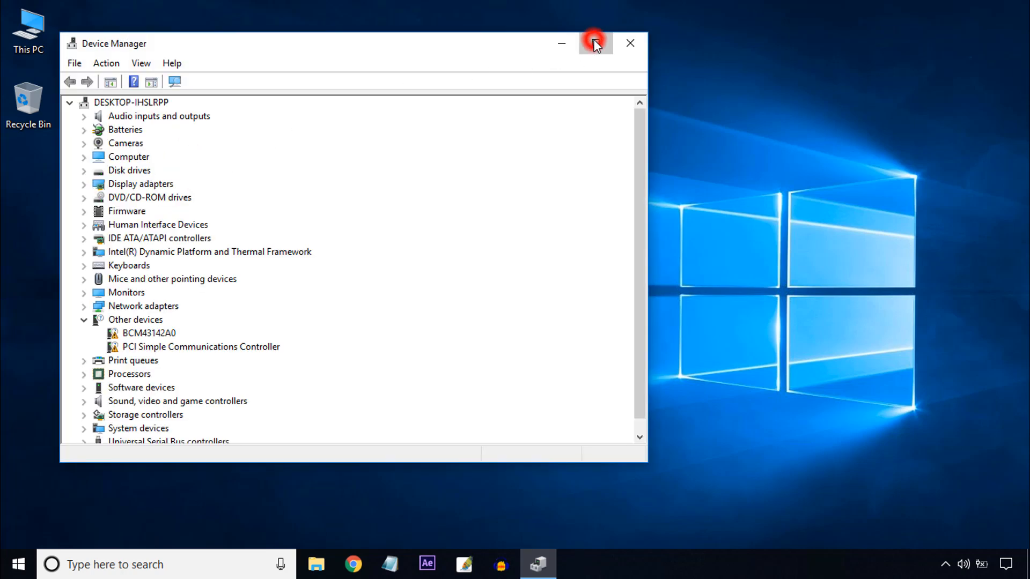
# Step: Maximize Device Manager and install USB xHCI Compliant Host Controller for the Intel USB 3.0 controller
pyautogui.click(593, 43)
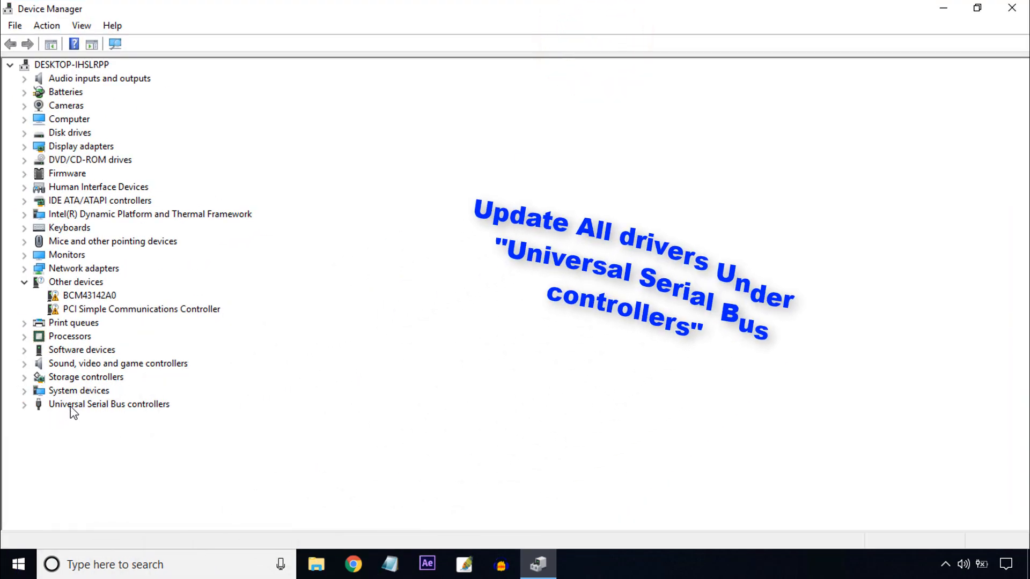
pyautogui.click(109, 404)
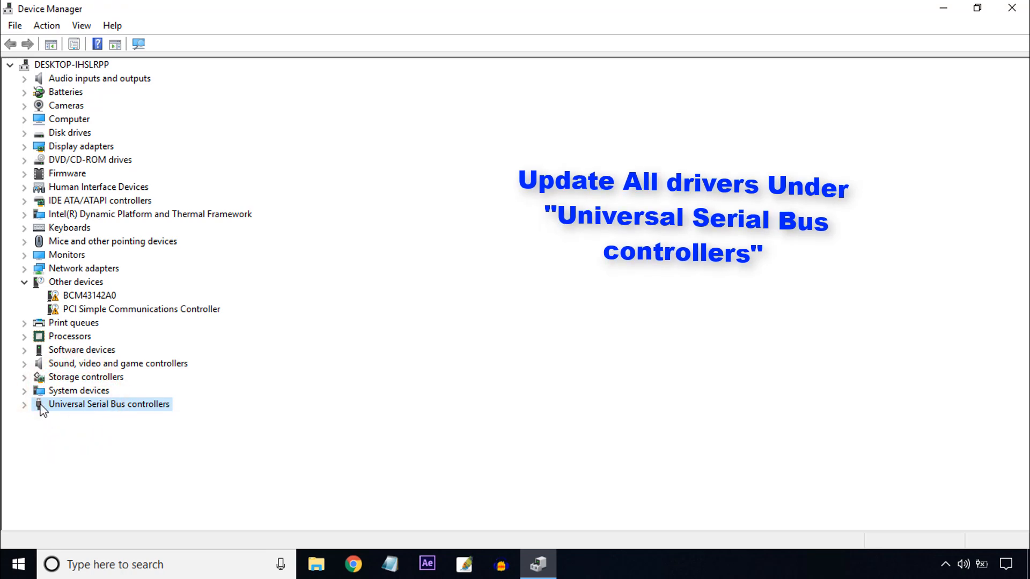
pyautogui.click(24, 403)
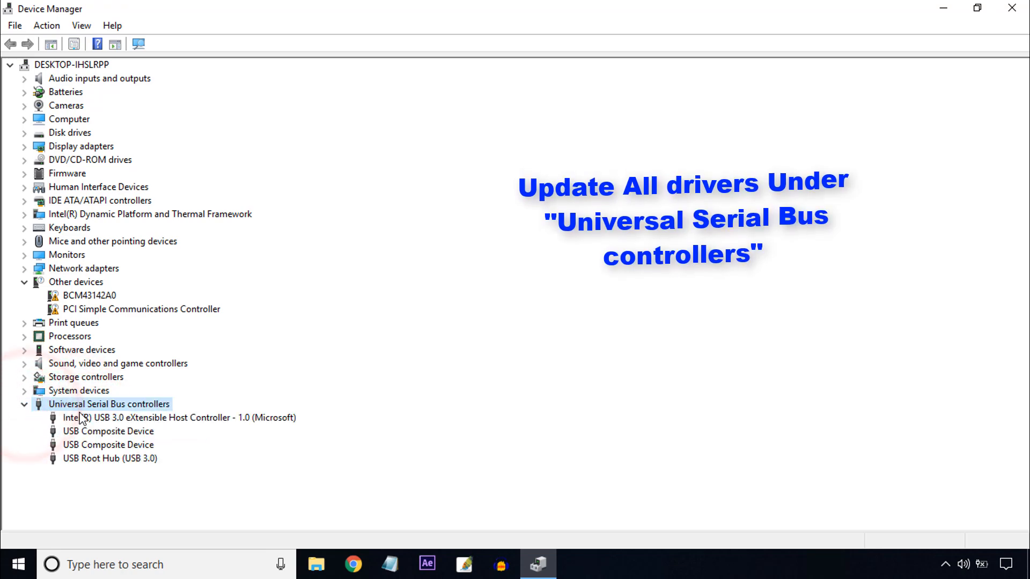
pyautogui.click(177, 417)
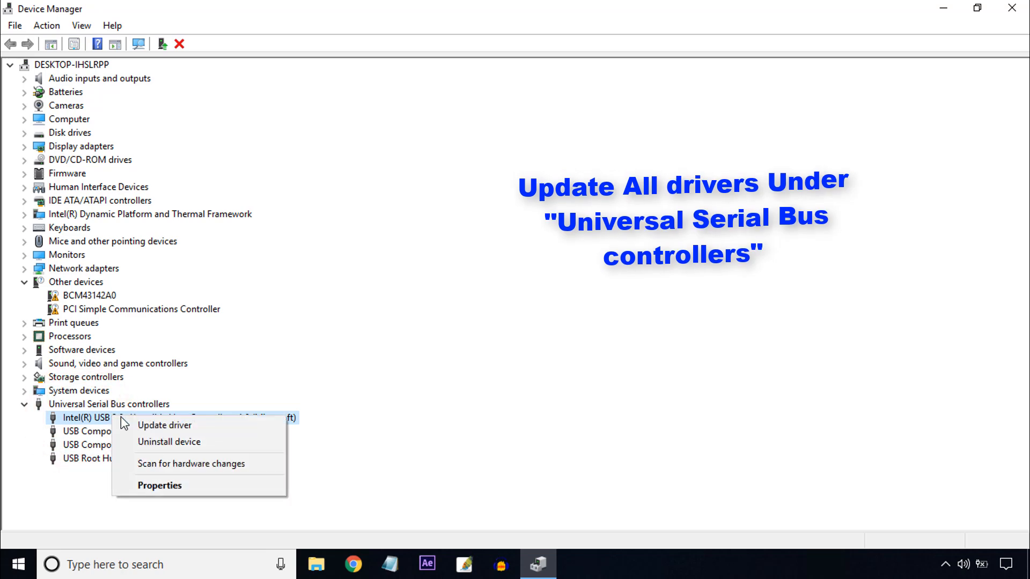
pyautogui.click(164, 425)
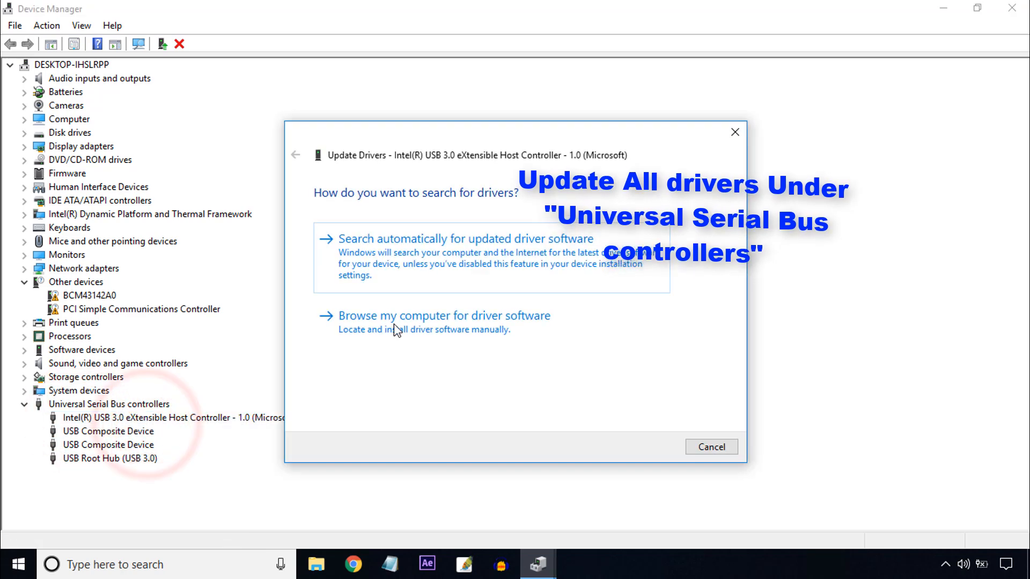
pyautogui.click(442, 316)
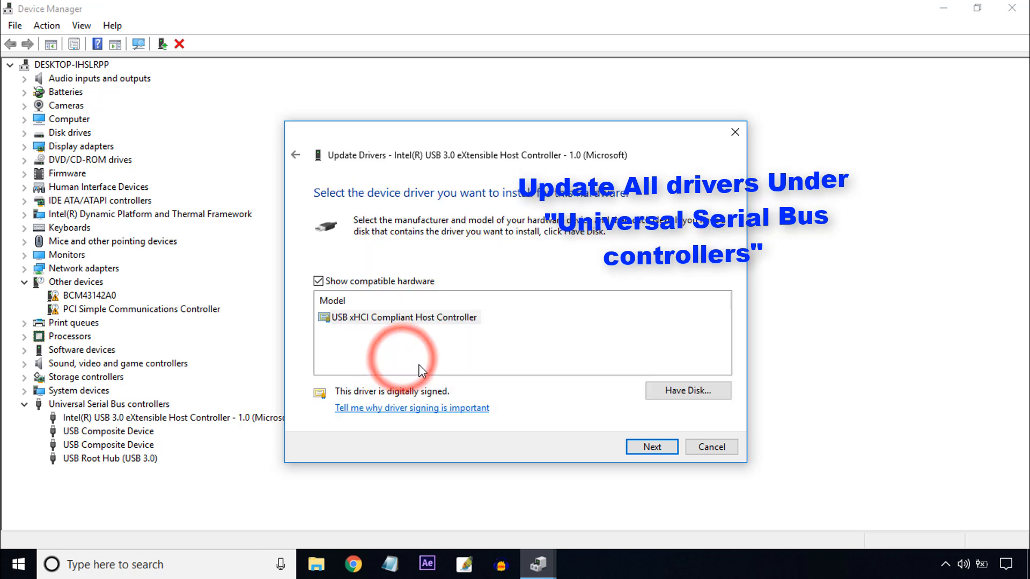
pyautogui.click(403, 317)
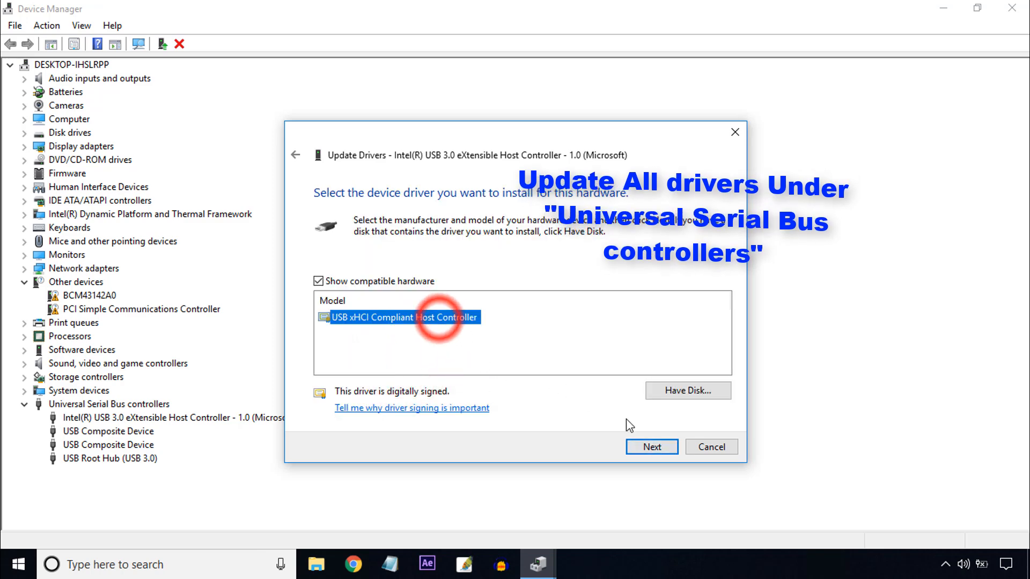
pyautogui.click(650, 446)
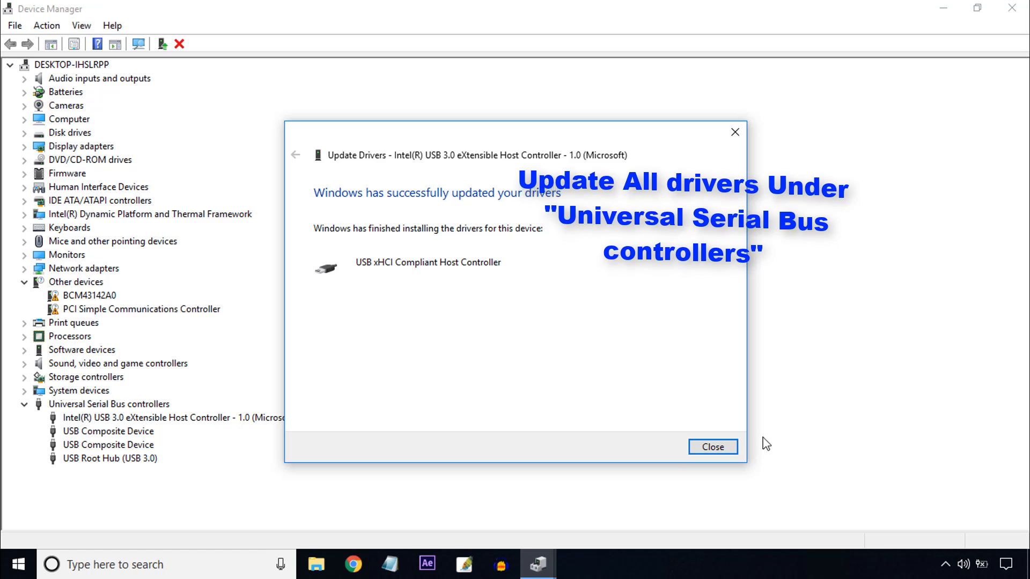
pyautogui.click(713, 446)
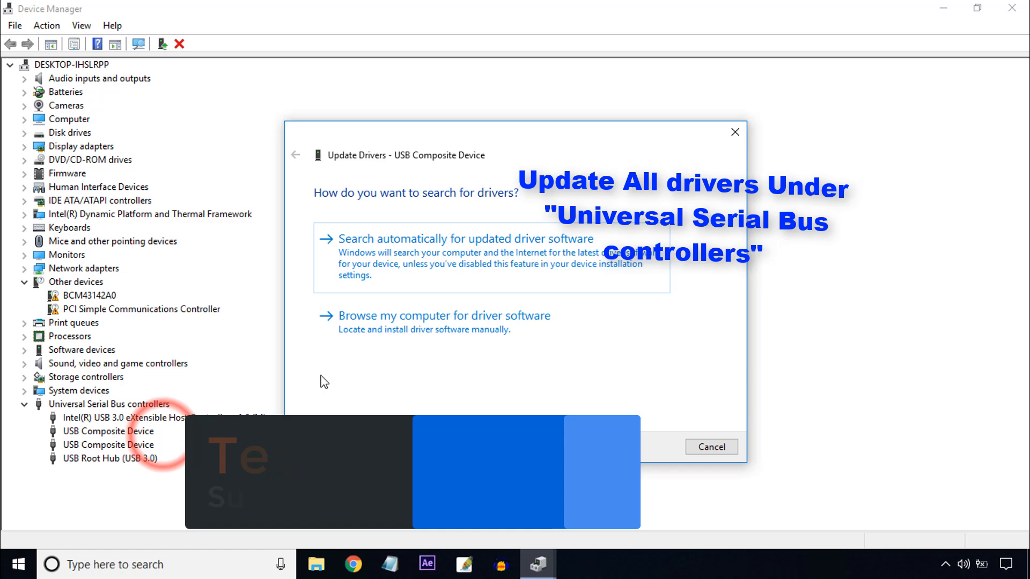
# Step: Install the USB Composite Device driver on both USB Composite Device entries
pyautogui.click(444, 315)
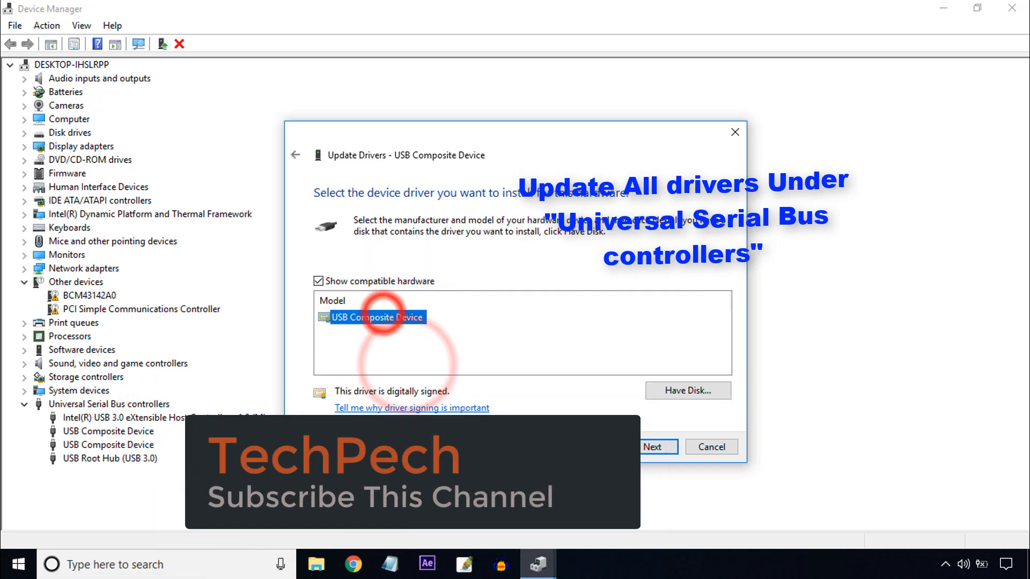
pyautogui.click(657, 447)
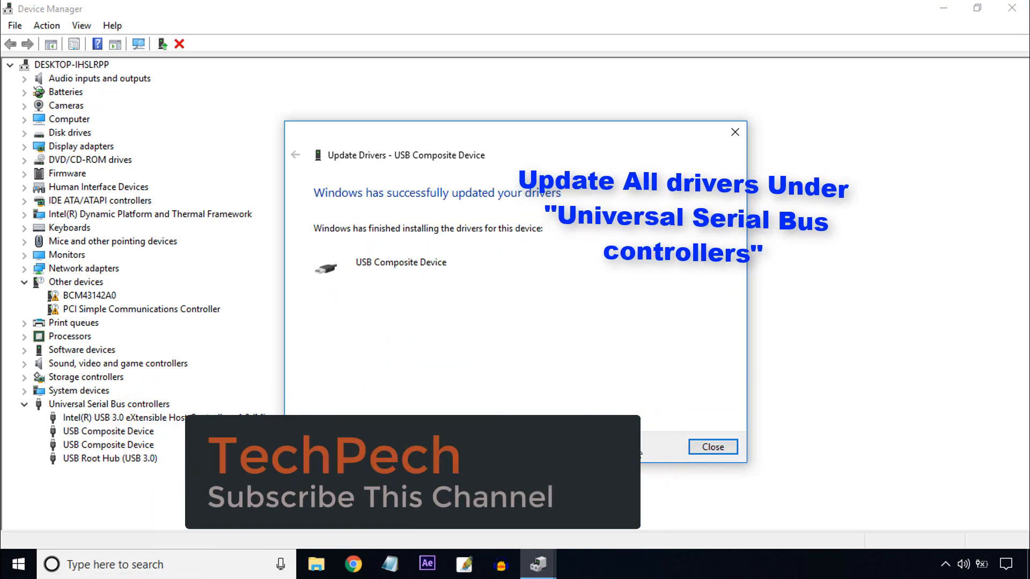
pyautogui.click(713, 447)
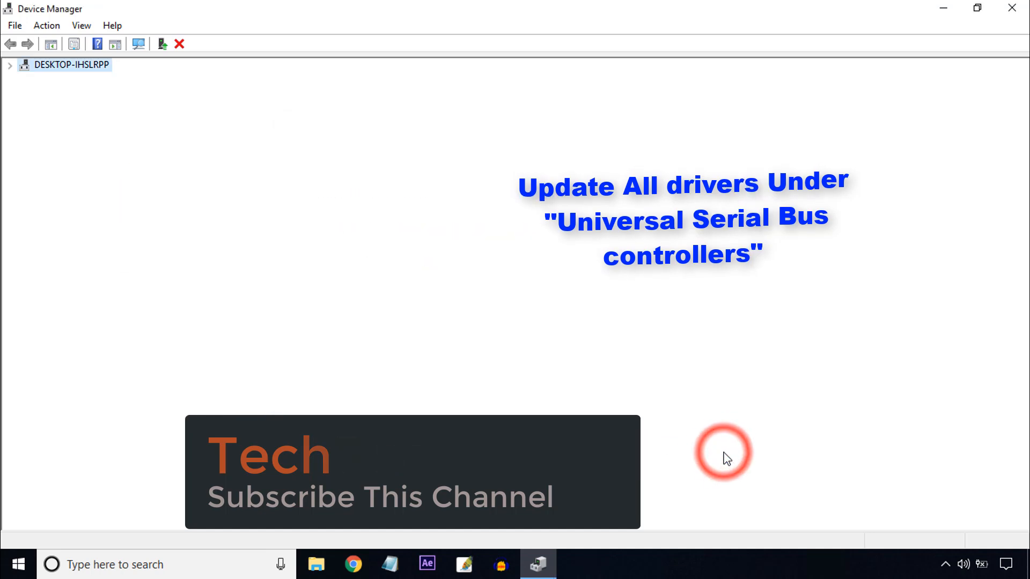
pyautogui.rightClick(93, 445)
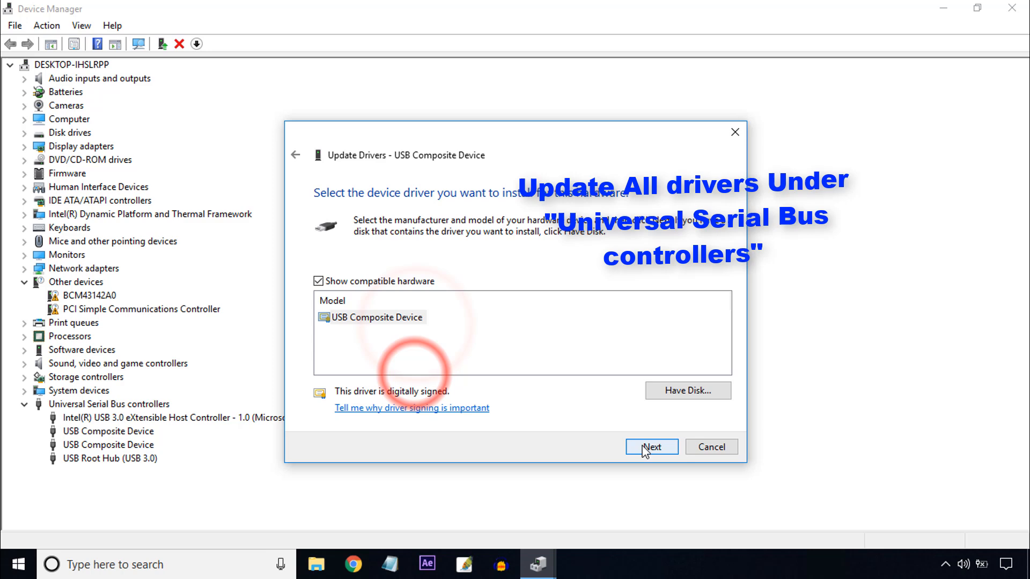
pyautogui.click(651, 447)
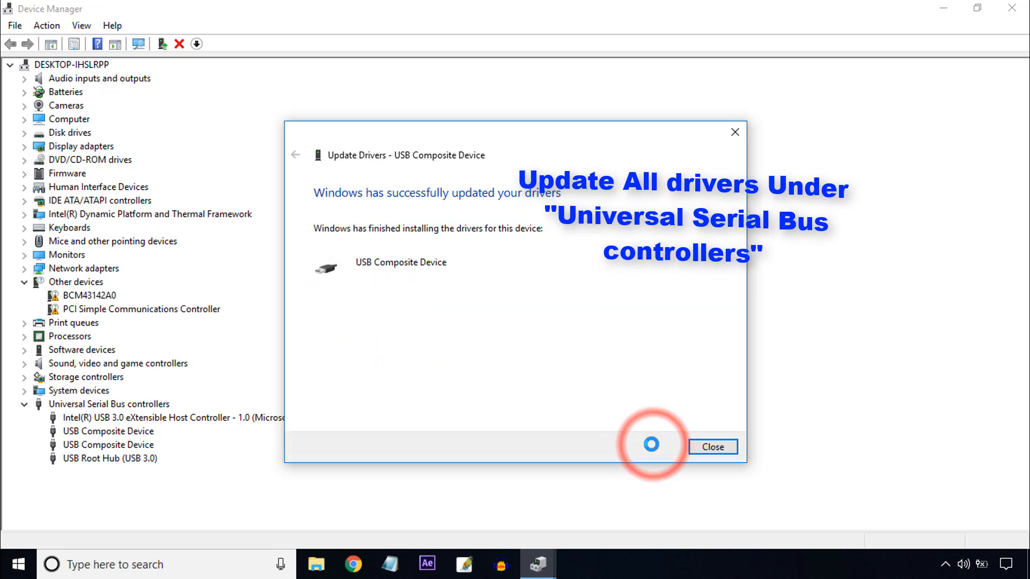
pyautogui.click(712, 447)
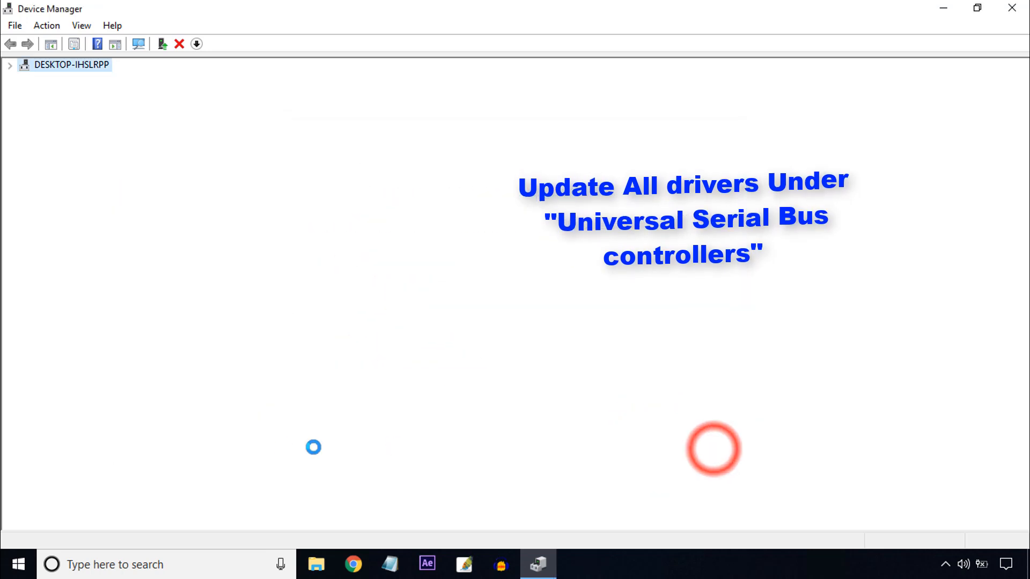
# Step: Install the compatible driver for USB Root Hub (USB 3.0) and close the confirmation
pyautogui.rightClick(102, 458)
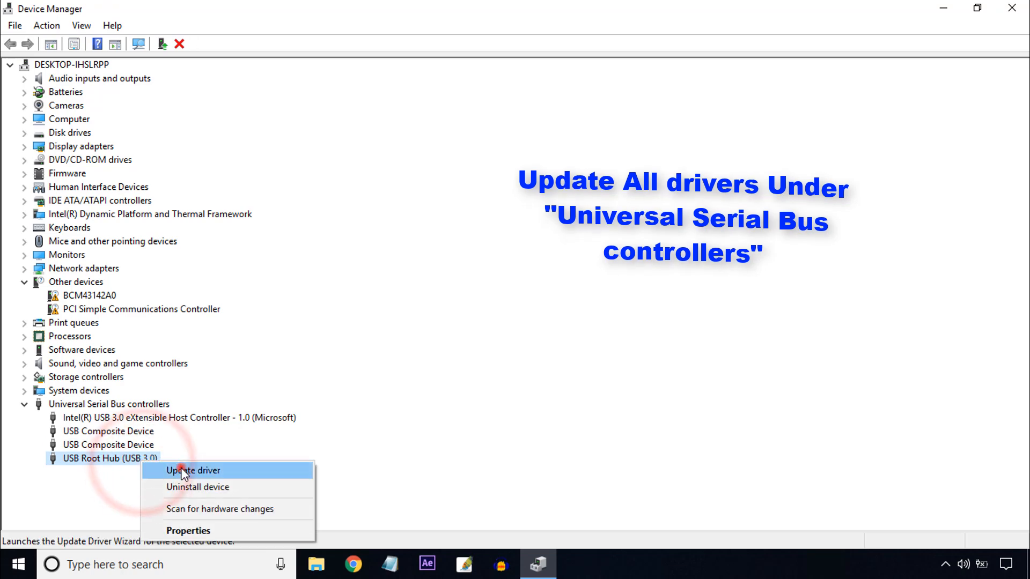
pyautogui.click(192, 470)
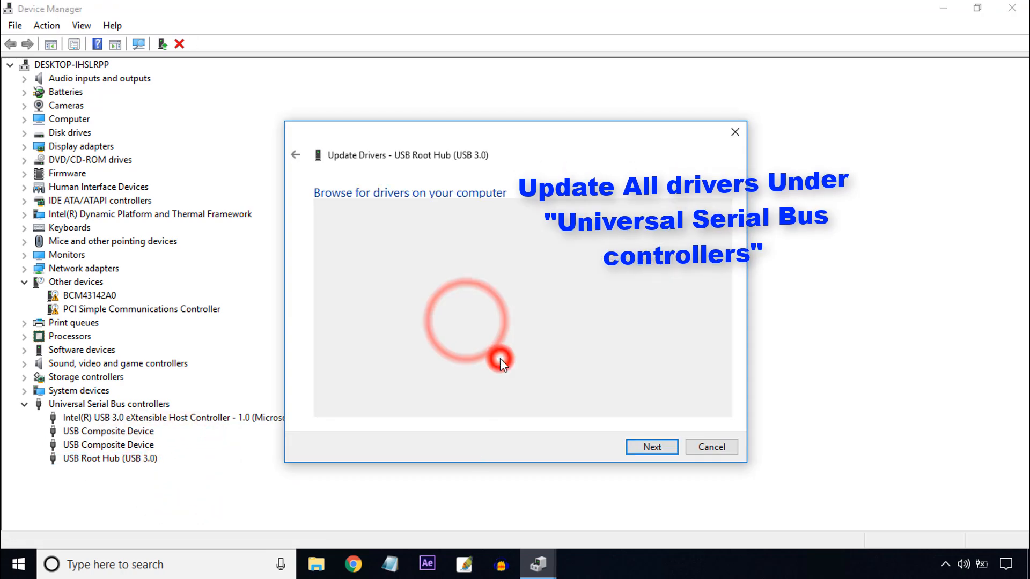
pyautogui.click(650, 447)
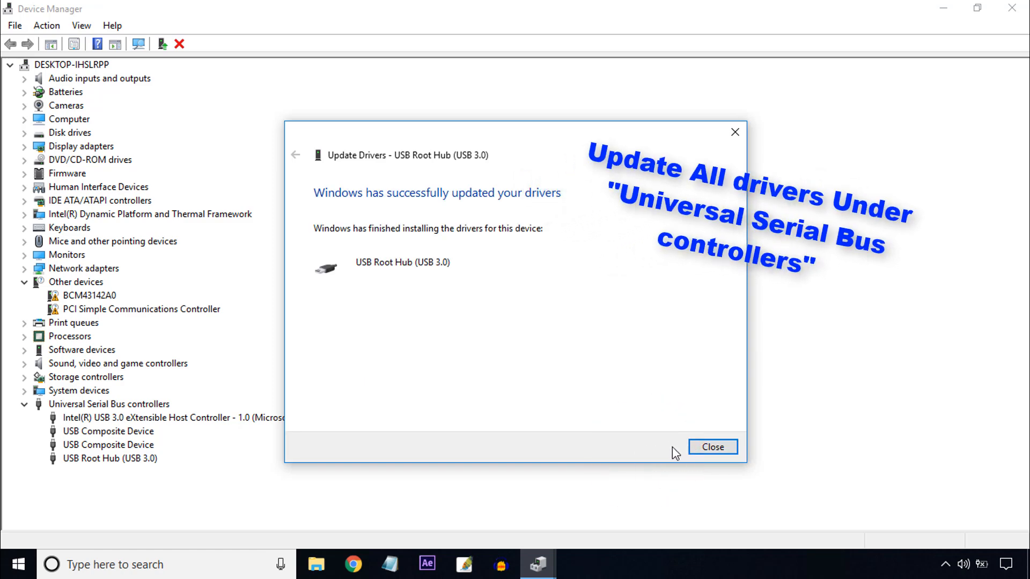
pyautogui.click(713, 446)
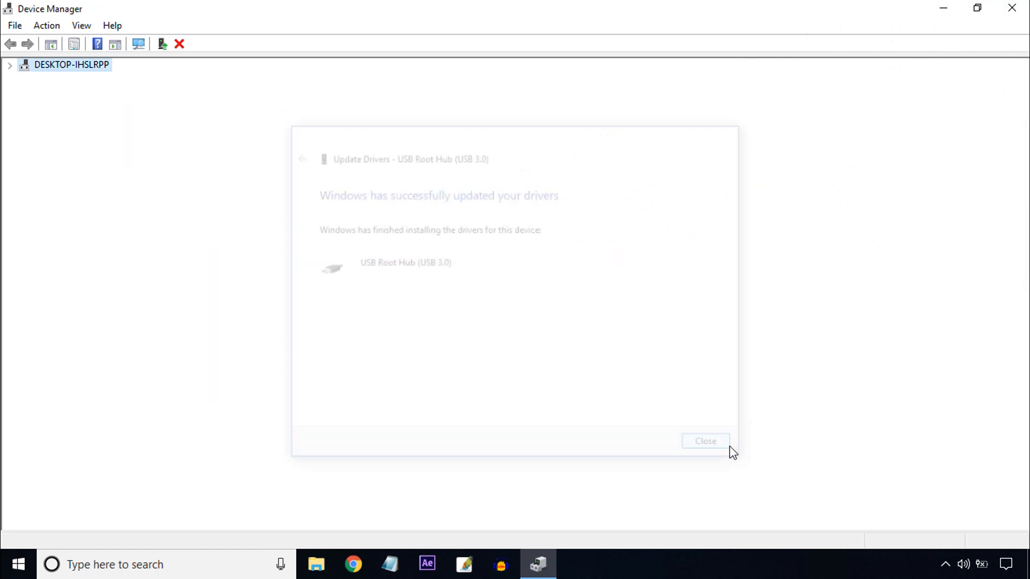
pyautogui.click(705, 440)
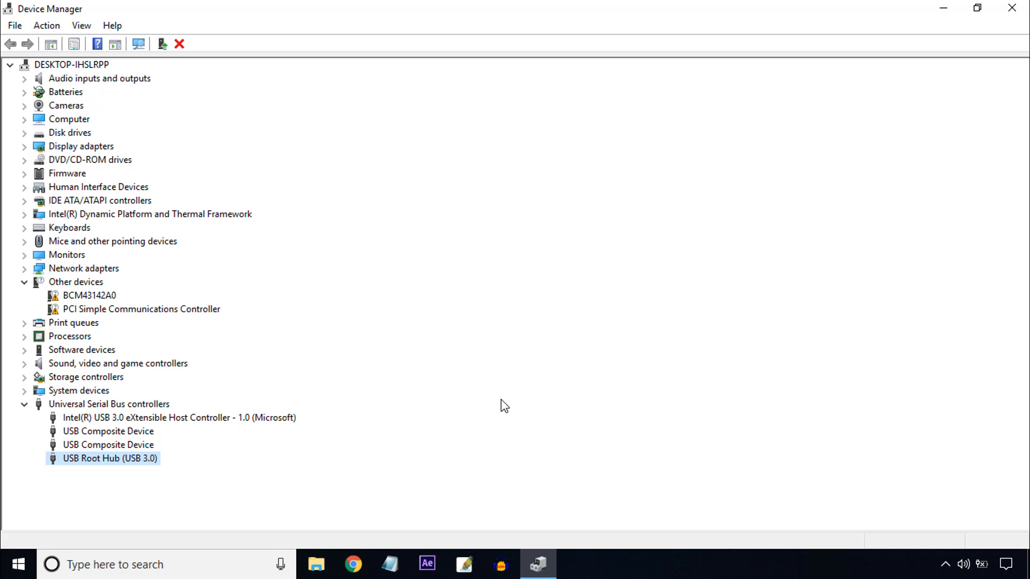